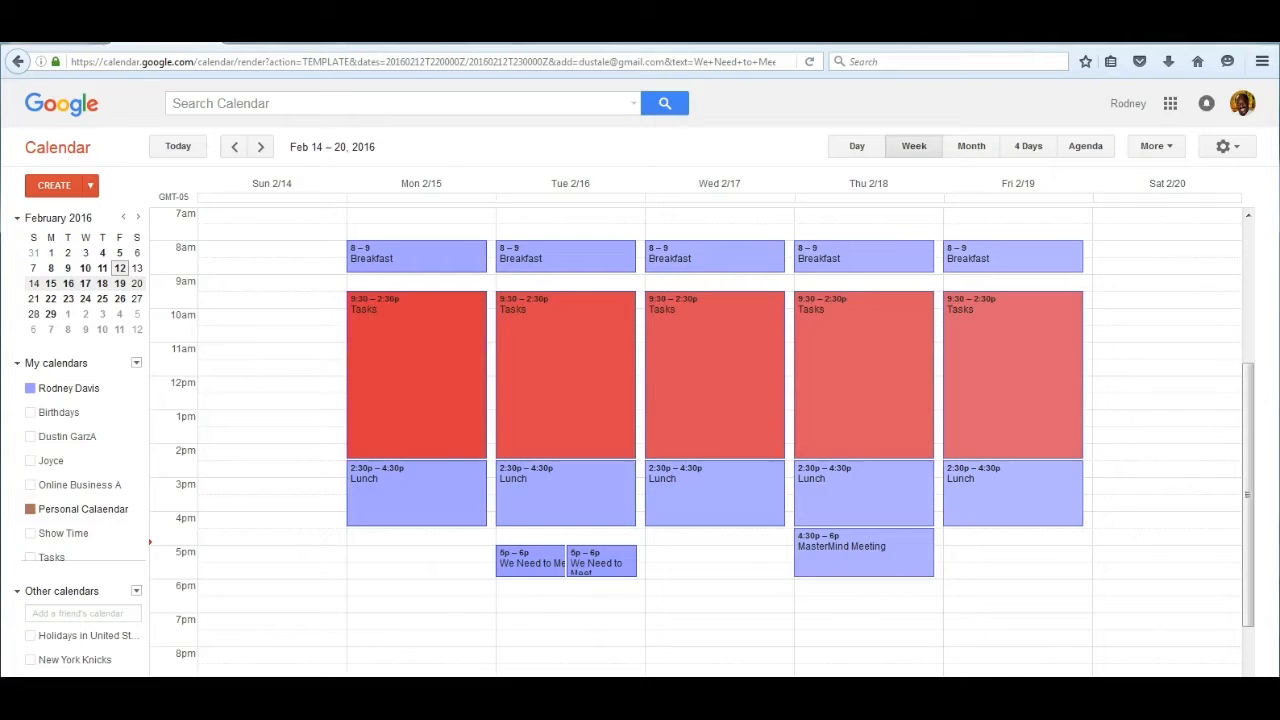
mouse_move(128, 154)
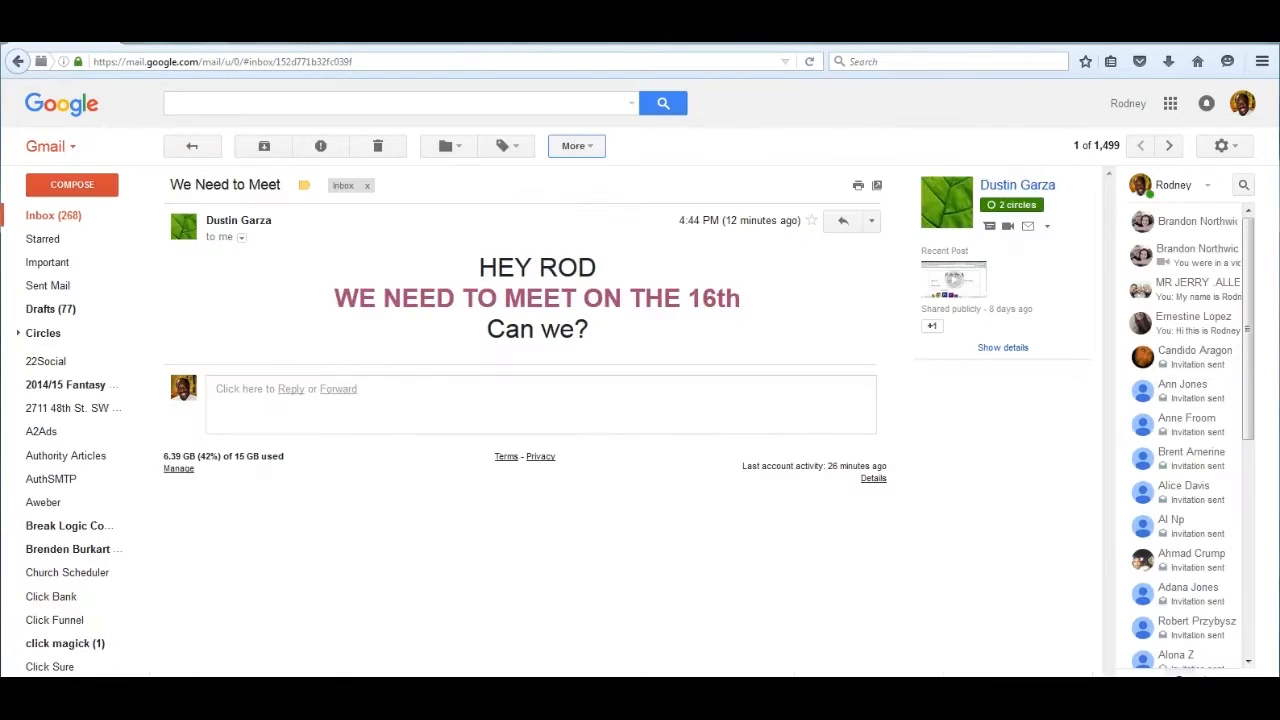
mouse_move(303, 452)
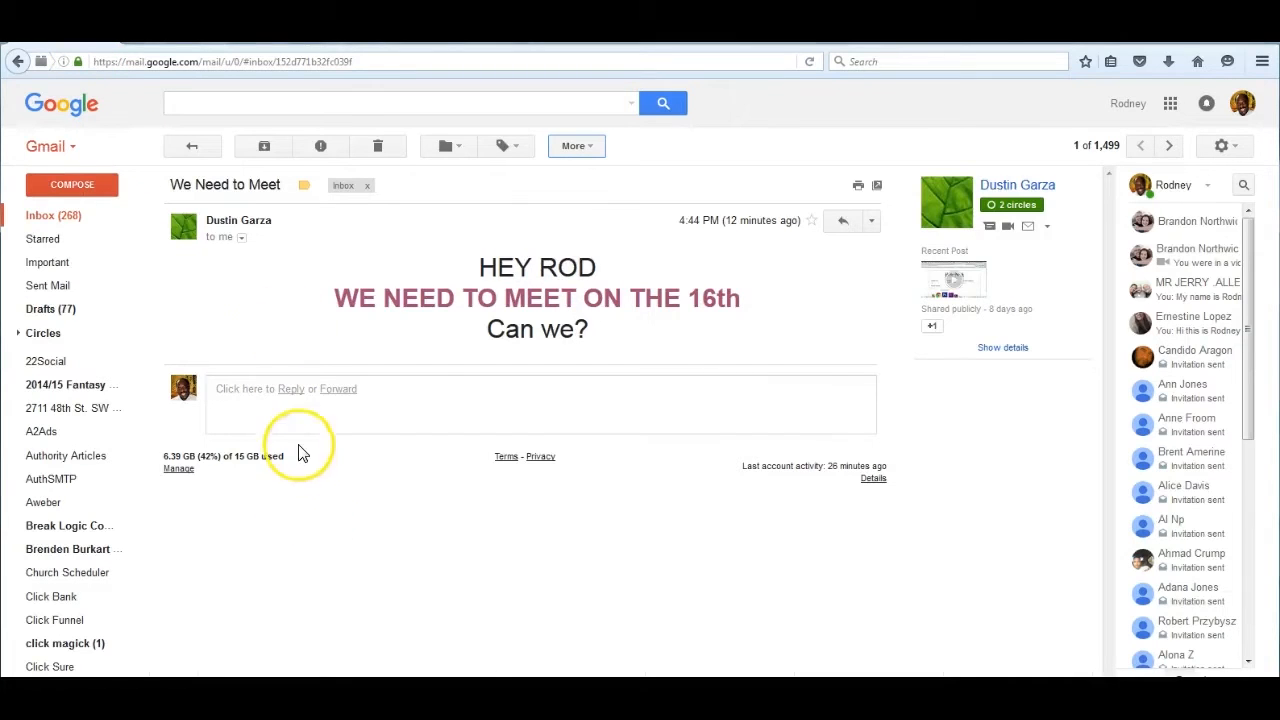
mouse_move(305, 252)
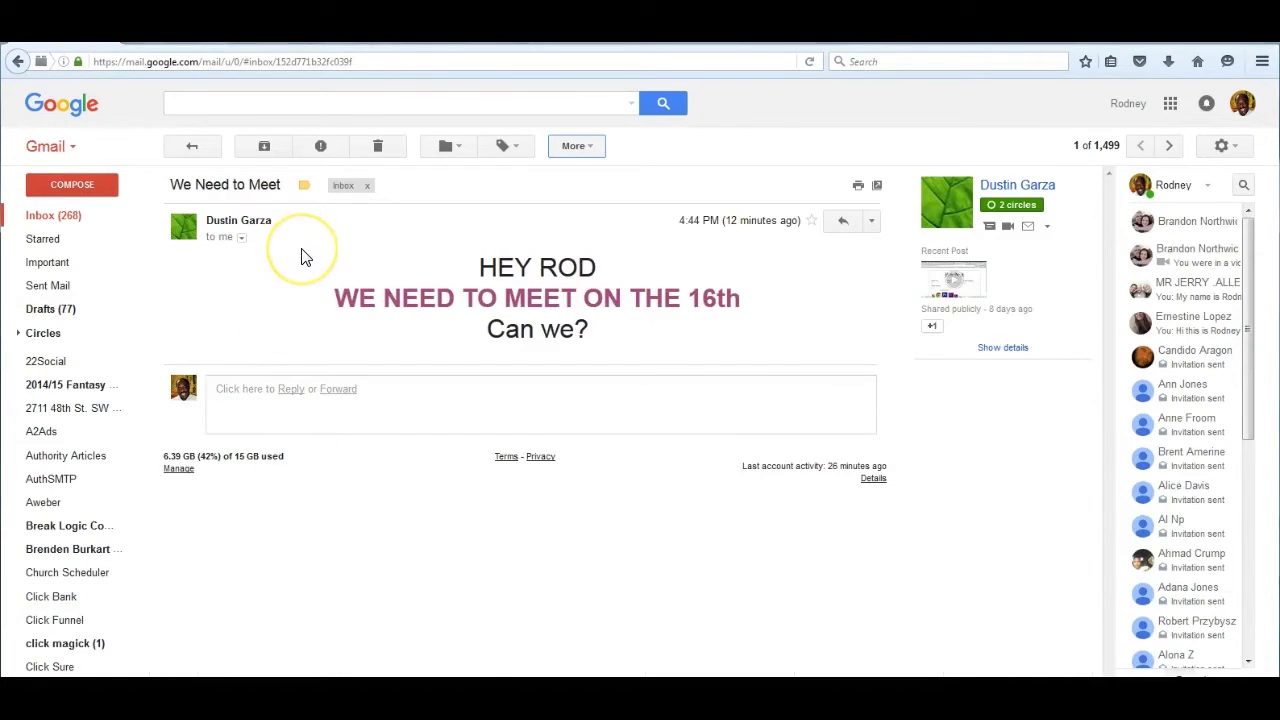
mouse_move(307, 257)
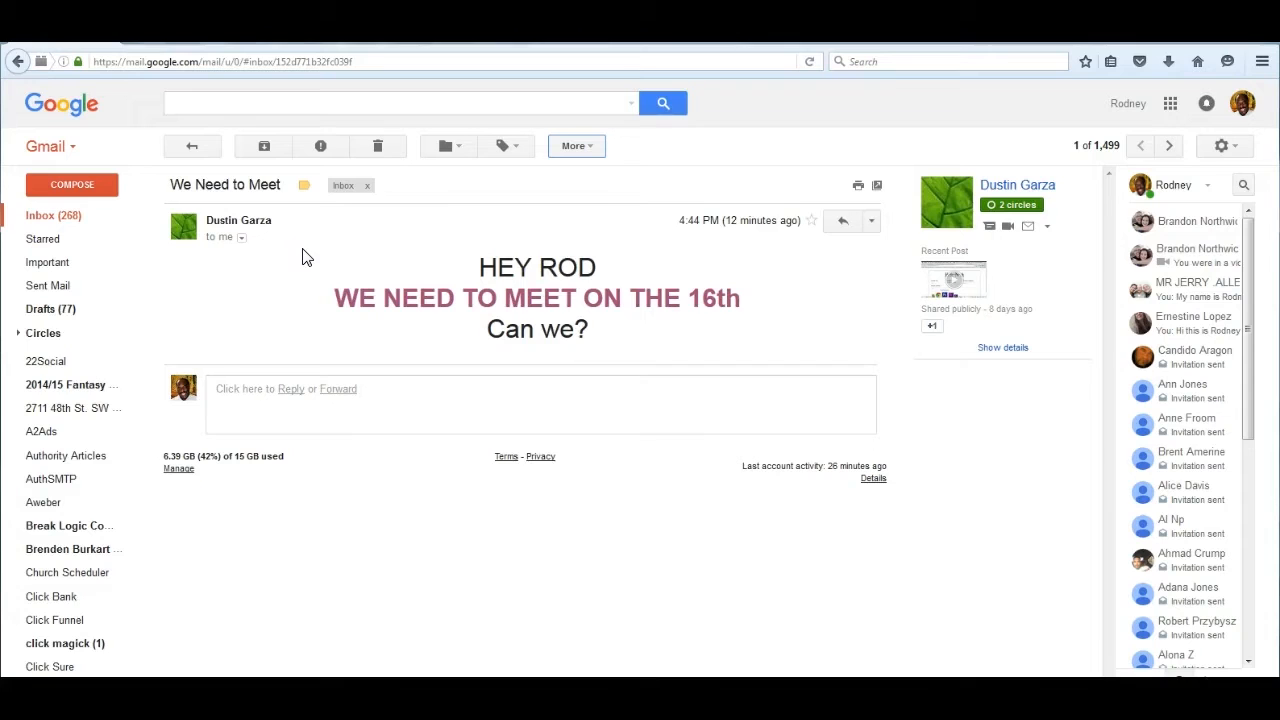
mouse_move(313, 258)
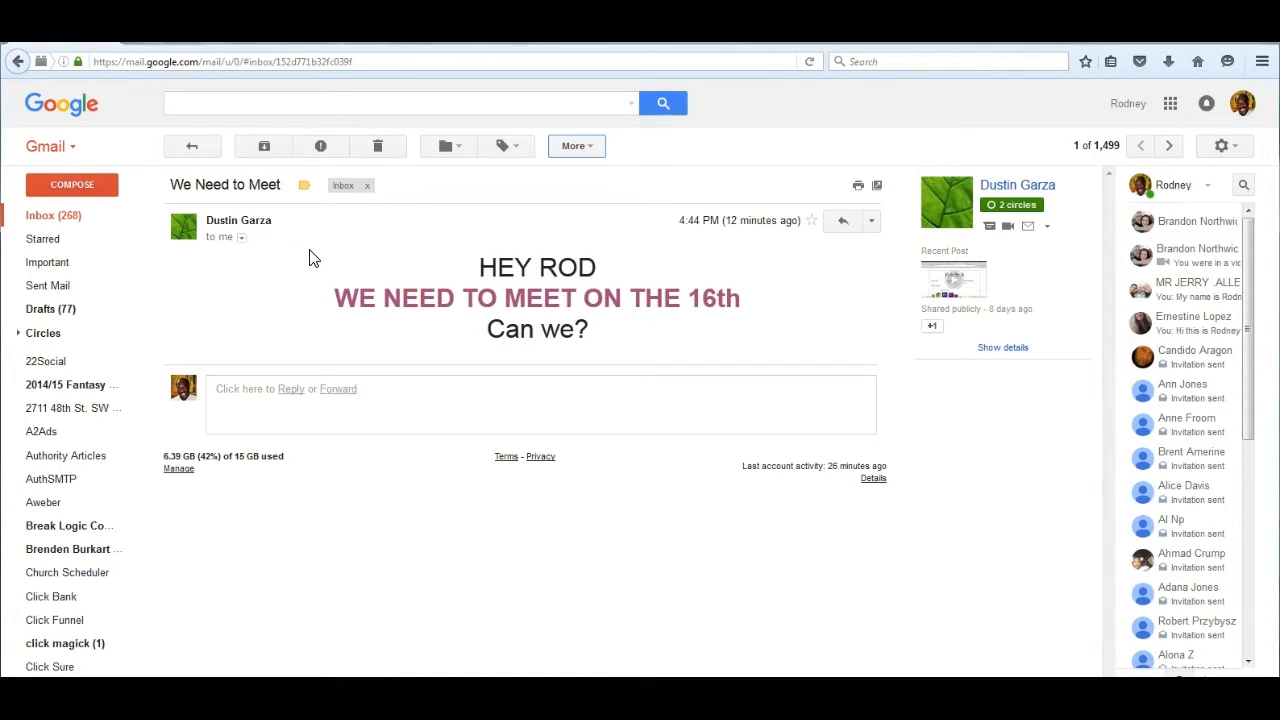
mouse_move(441, 146)
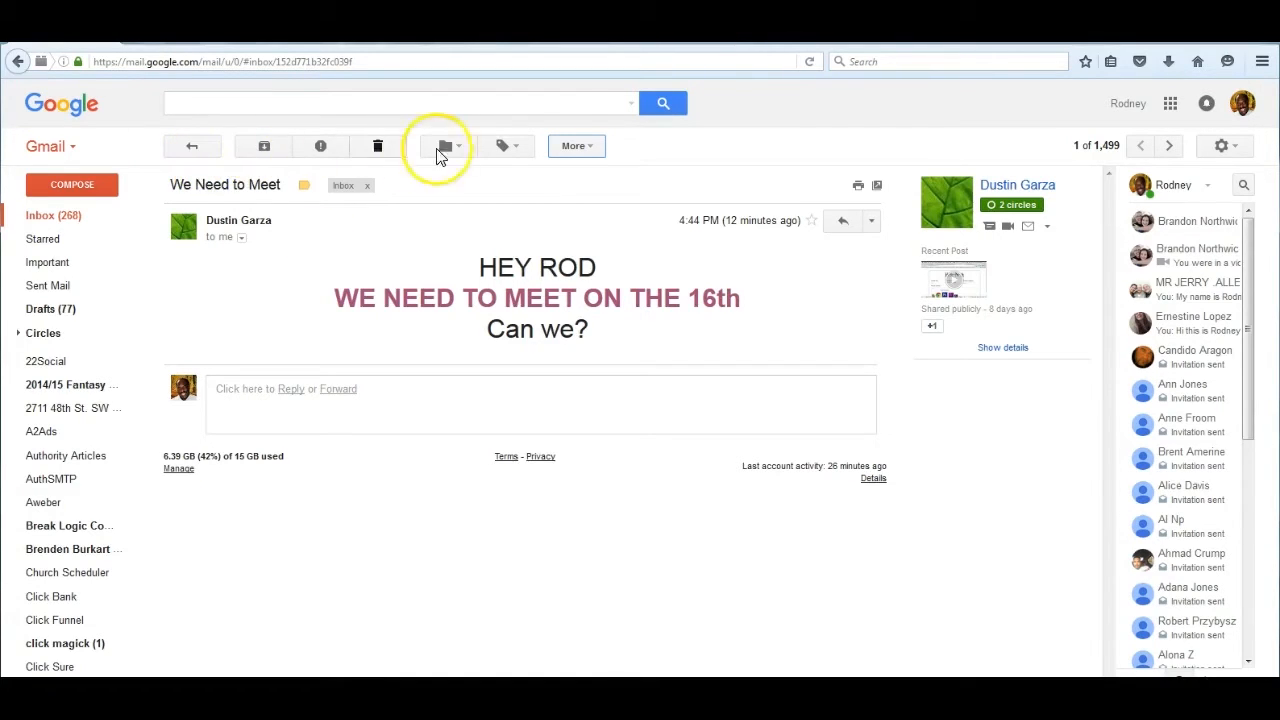
Create a calendar event draft from the 'We Need to Meet' message via More
click(576, 146)
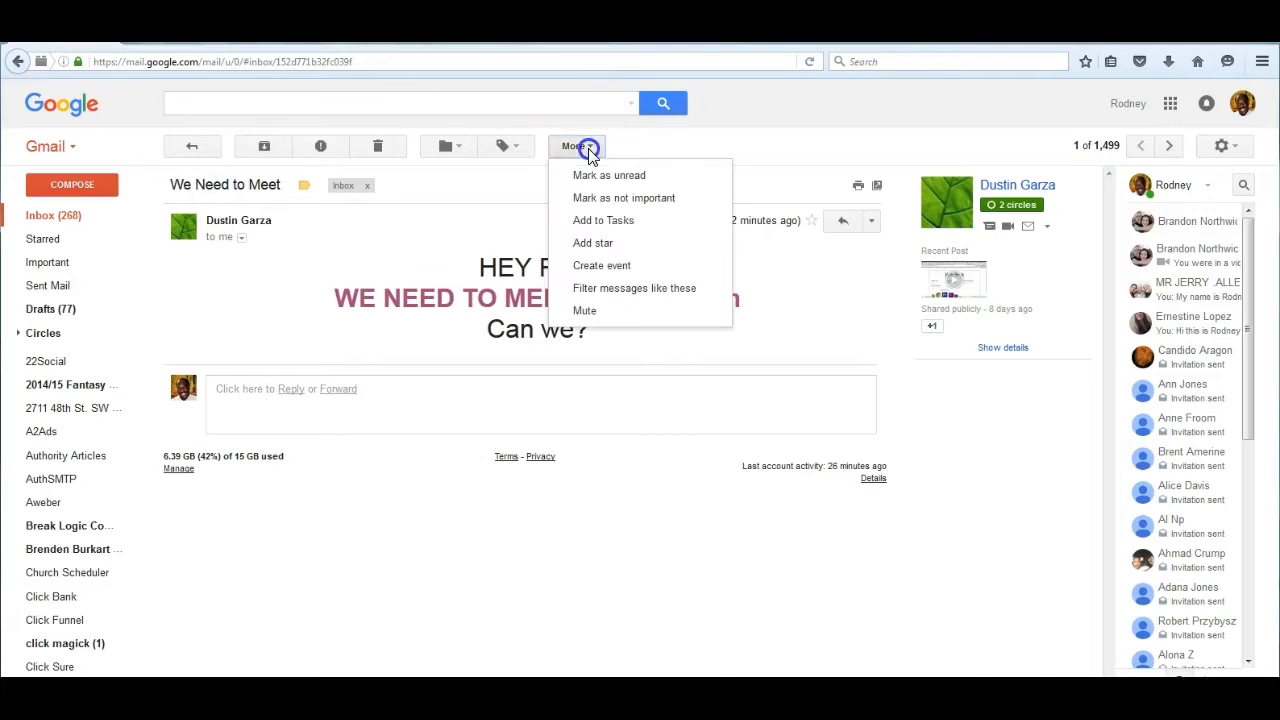
mouse_move(590, 272)
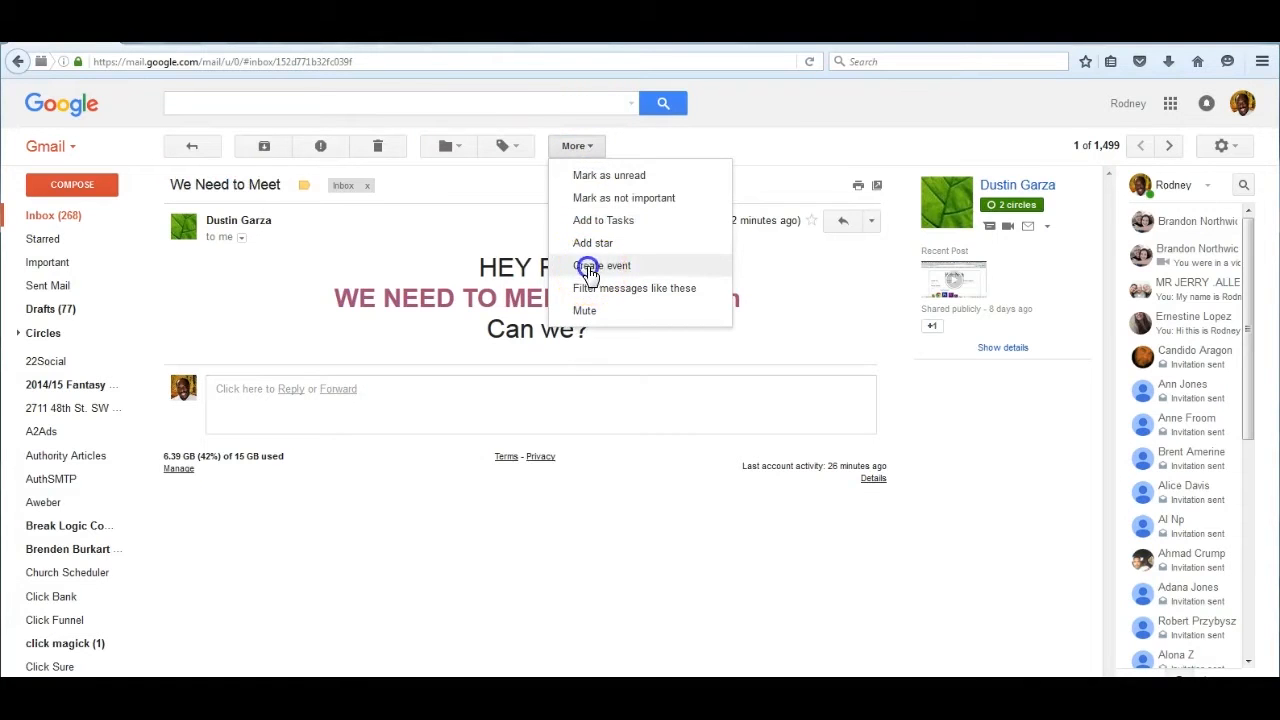
click(603, 265)
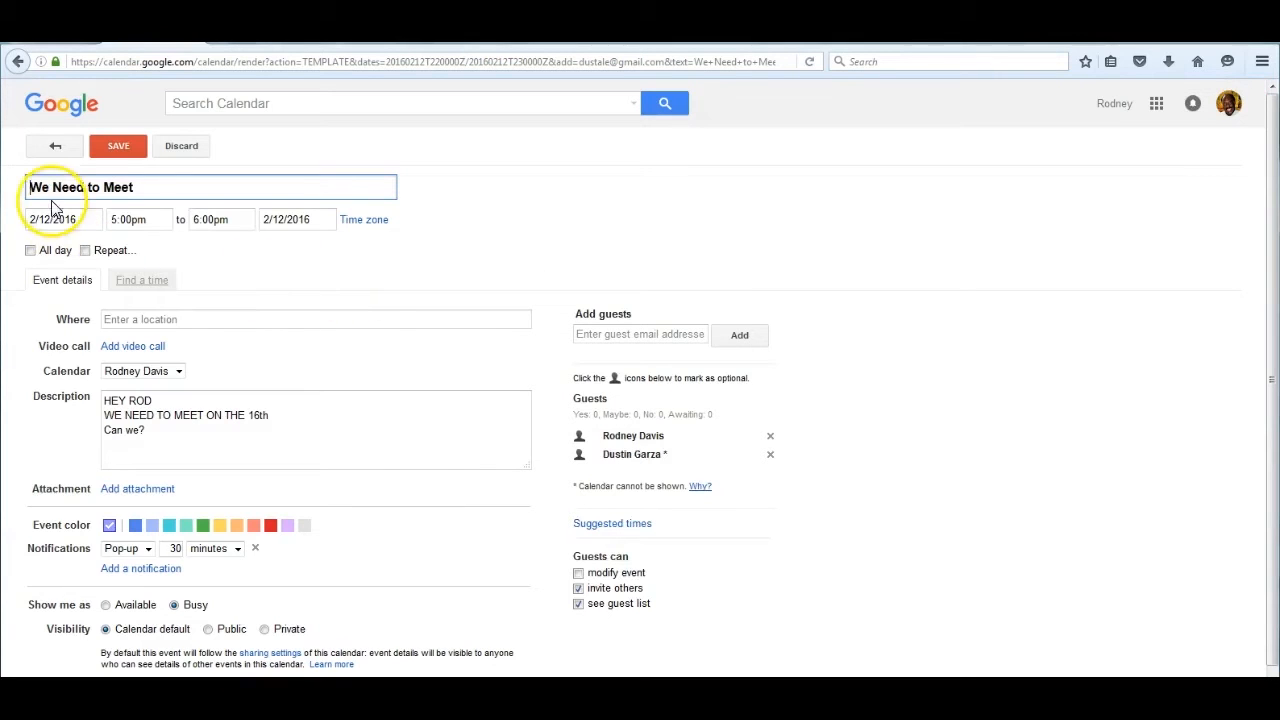
Date the event Feb 16, save it without sending invitations, and view the following week
click(63, 219)
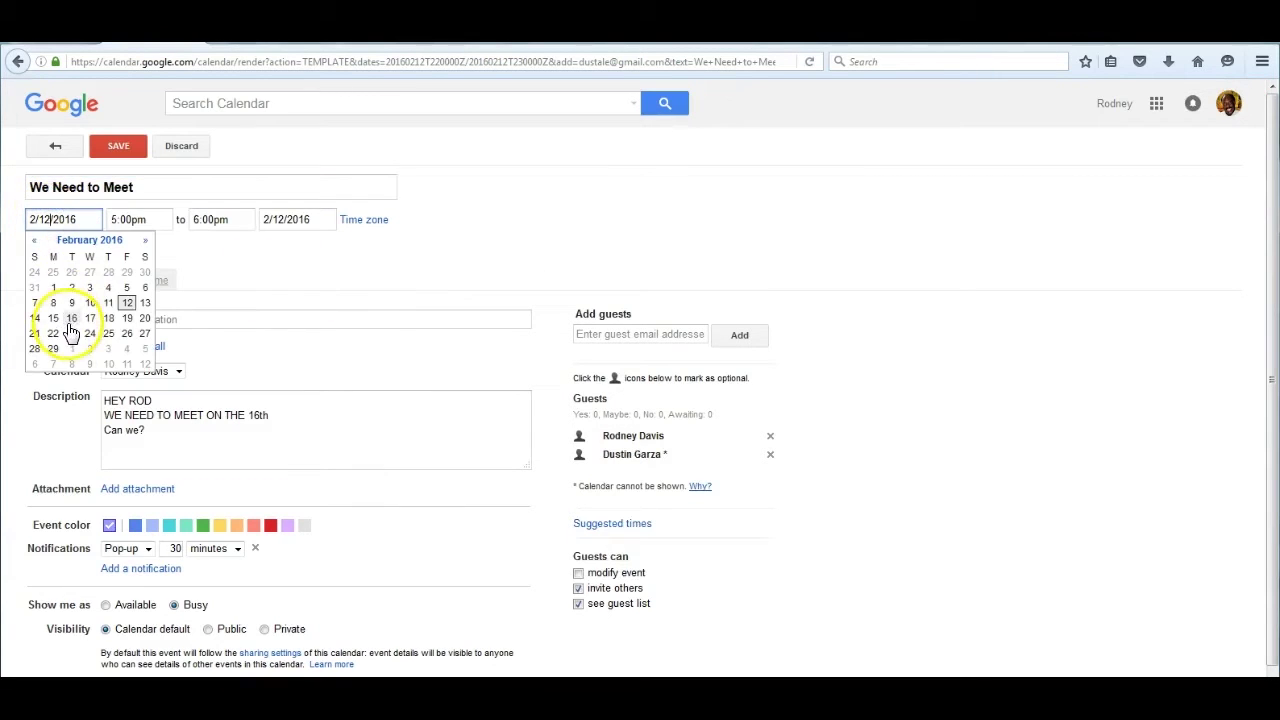
click(72, 318)
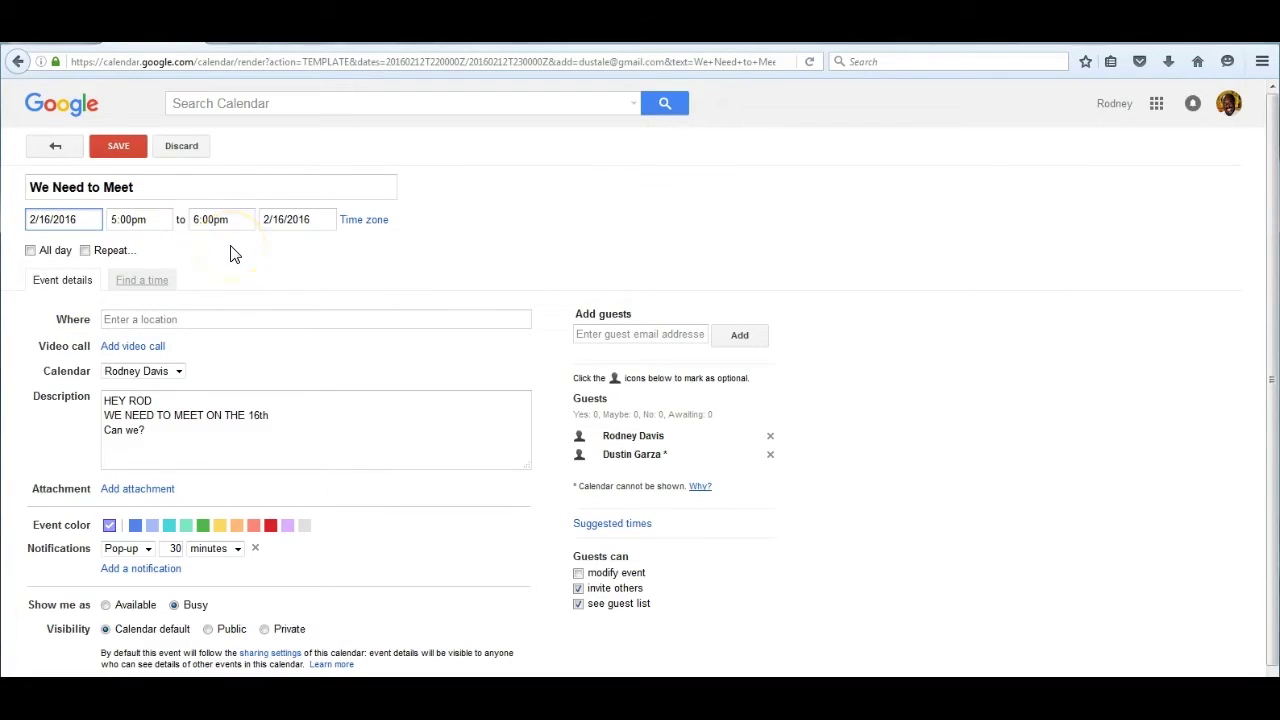
click(118, 145)
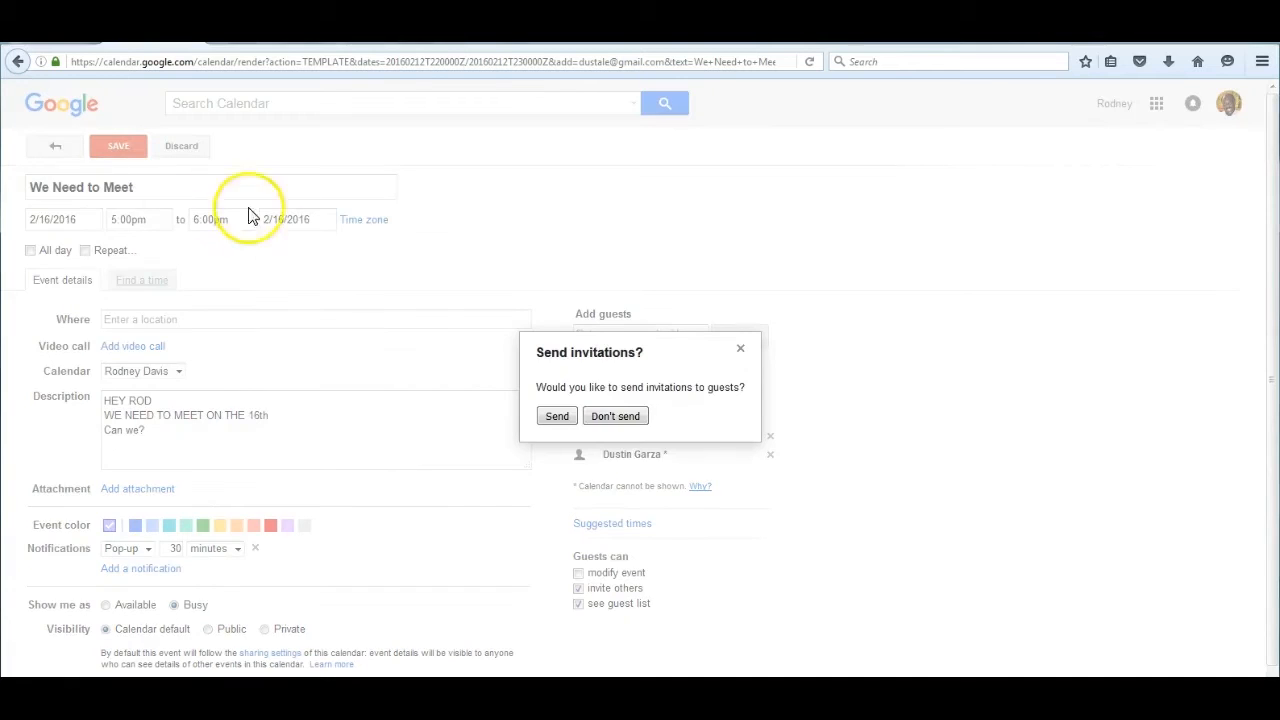
mouse_move(615, 416)
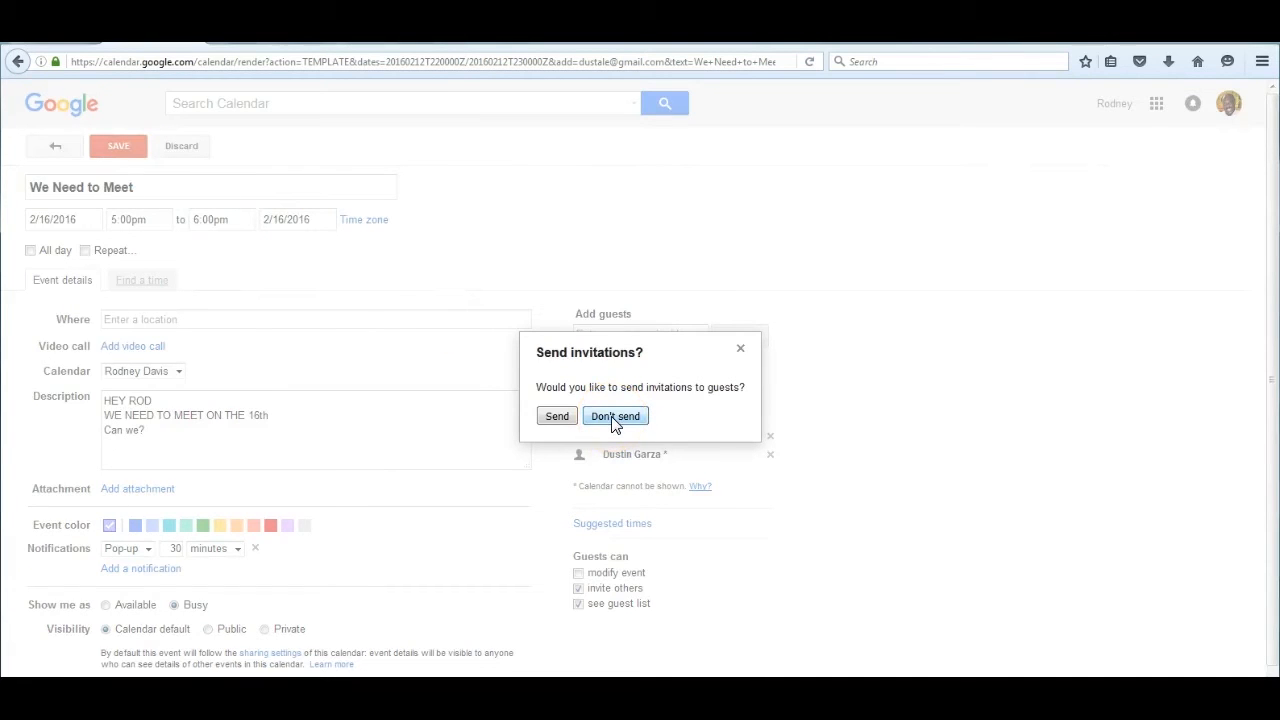
click(615, 416)
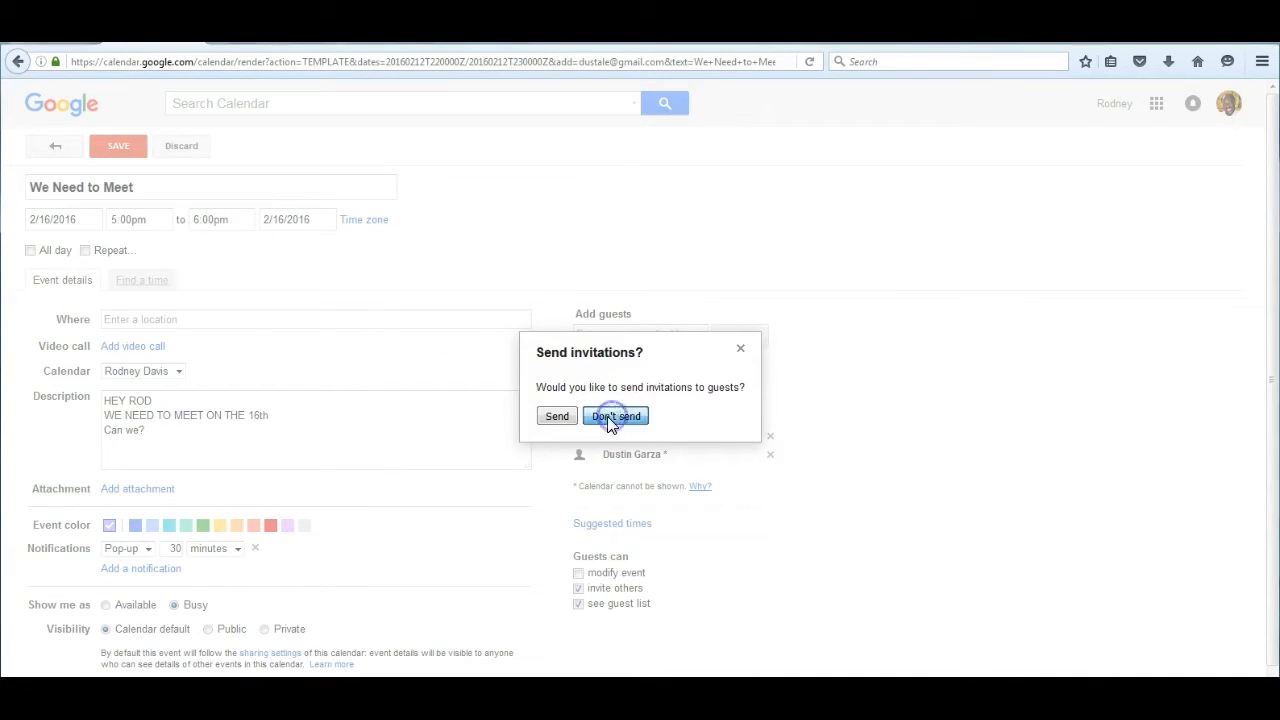
click(616, 416)
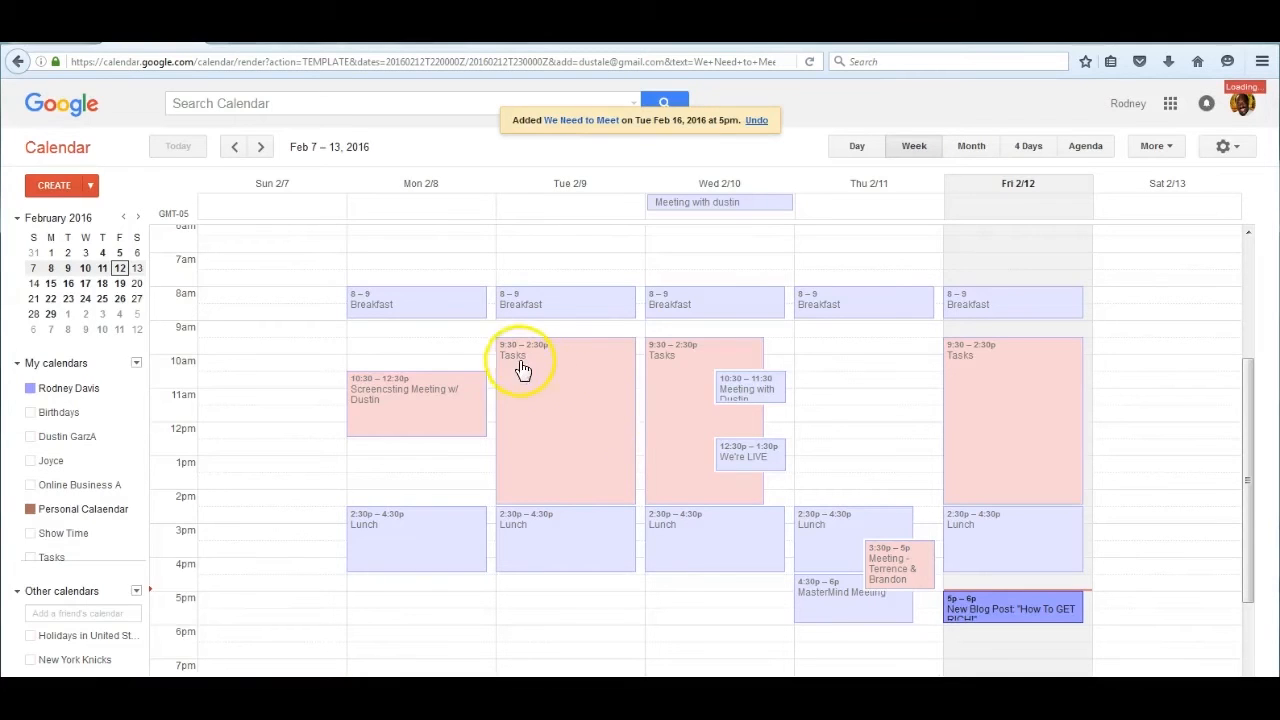
mouse_move(1087, 217)
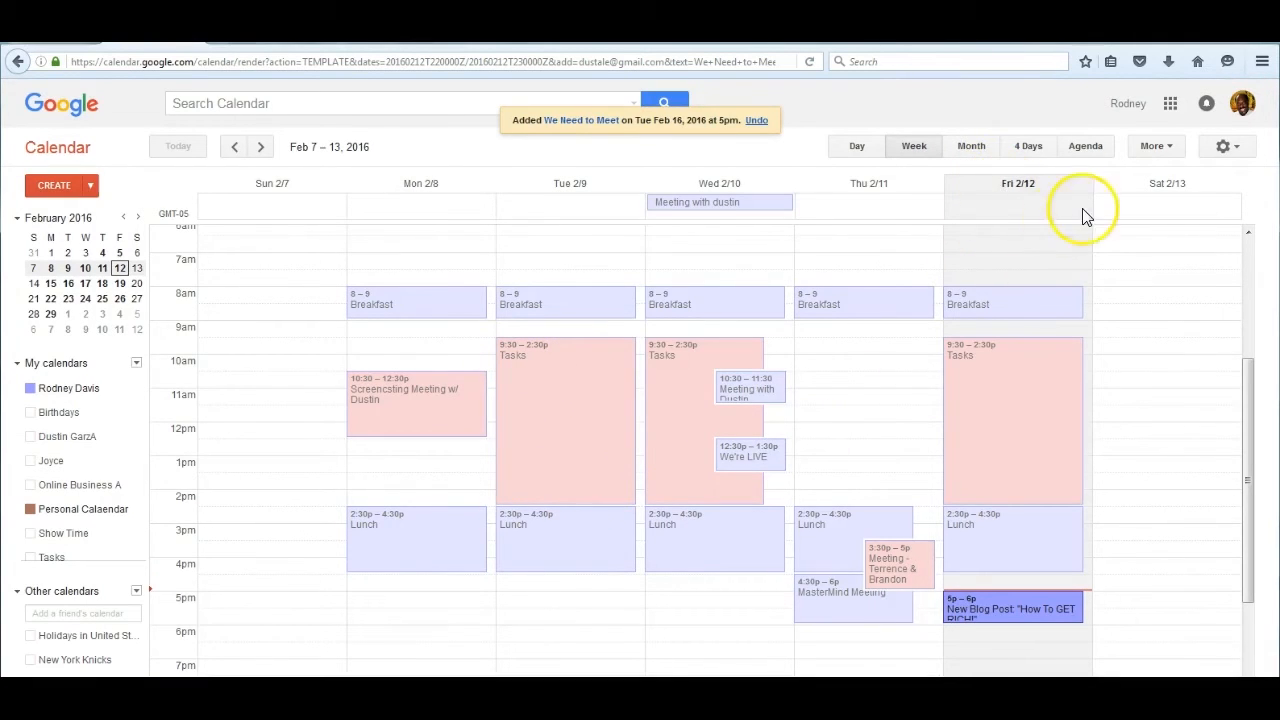
click(260, 146)
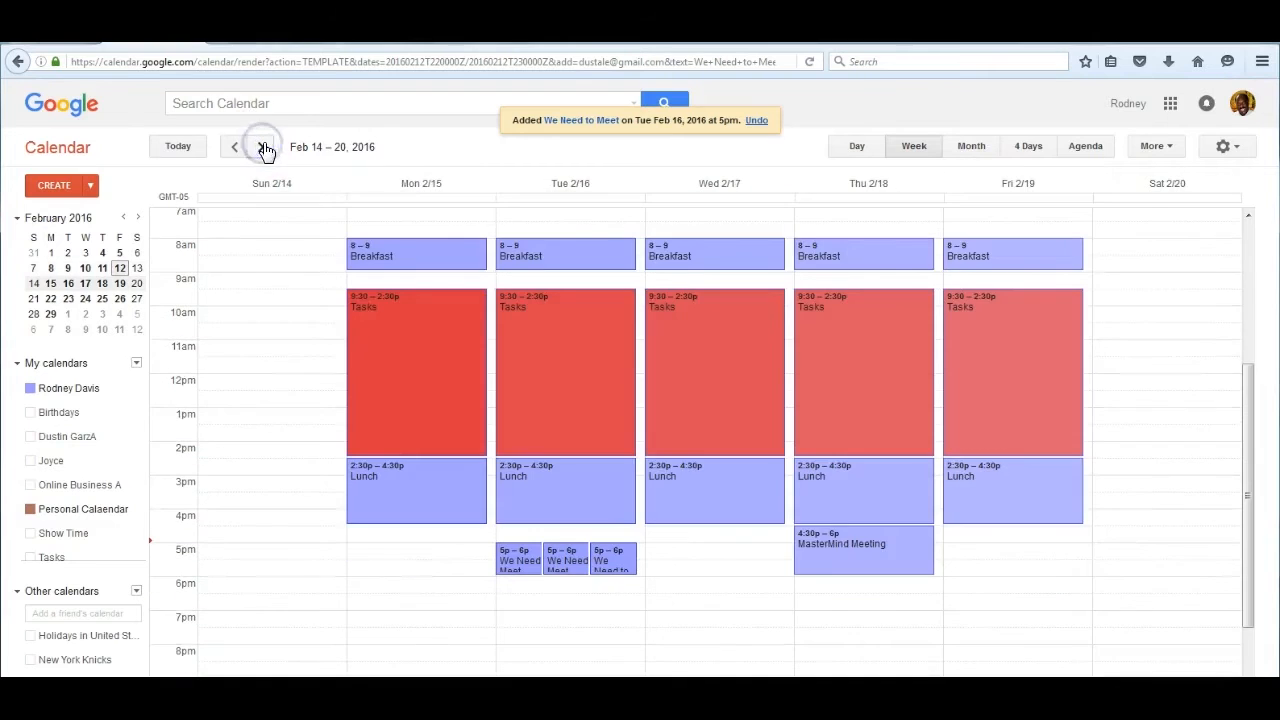